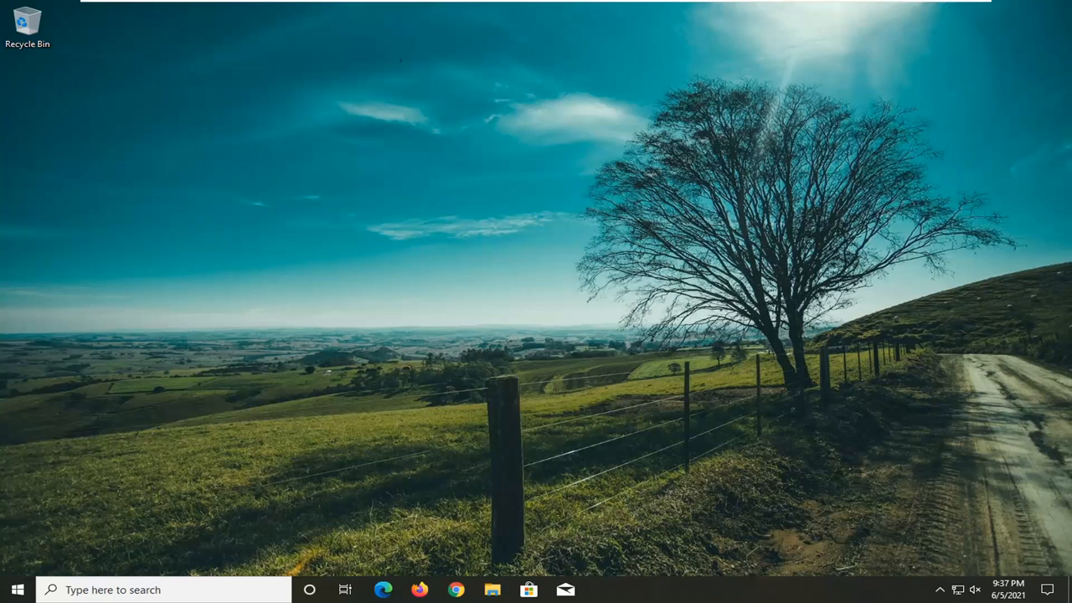
# Step: Search the Start menu for 'lock scre' so Lock screen settings is the best match
pyautogui.click(15, 590)
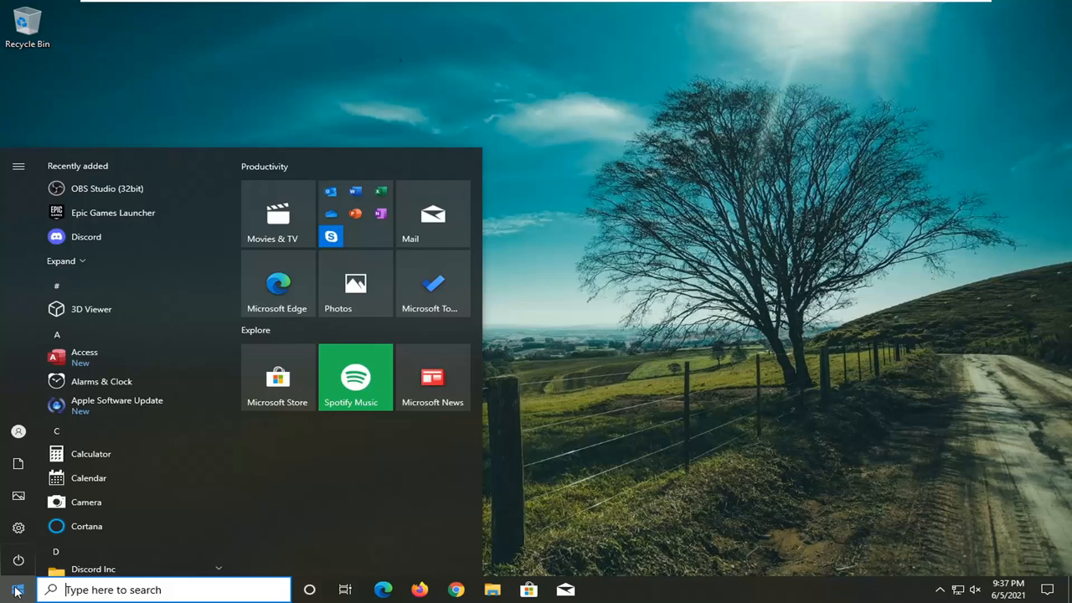
pyautogui.write('lock screen')
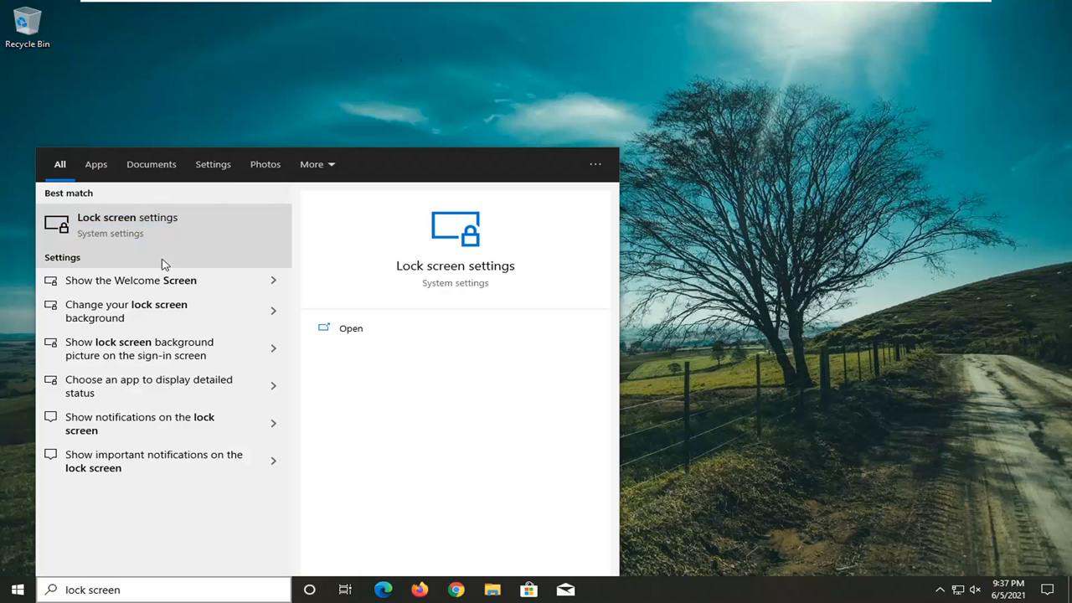
# Step: Go to the Lock screen page and expand the Background choices, currently Windows spotlight
pyautogui.click(127, 224)
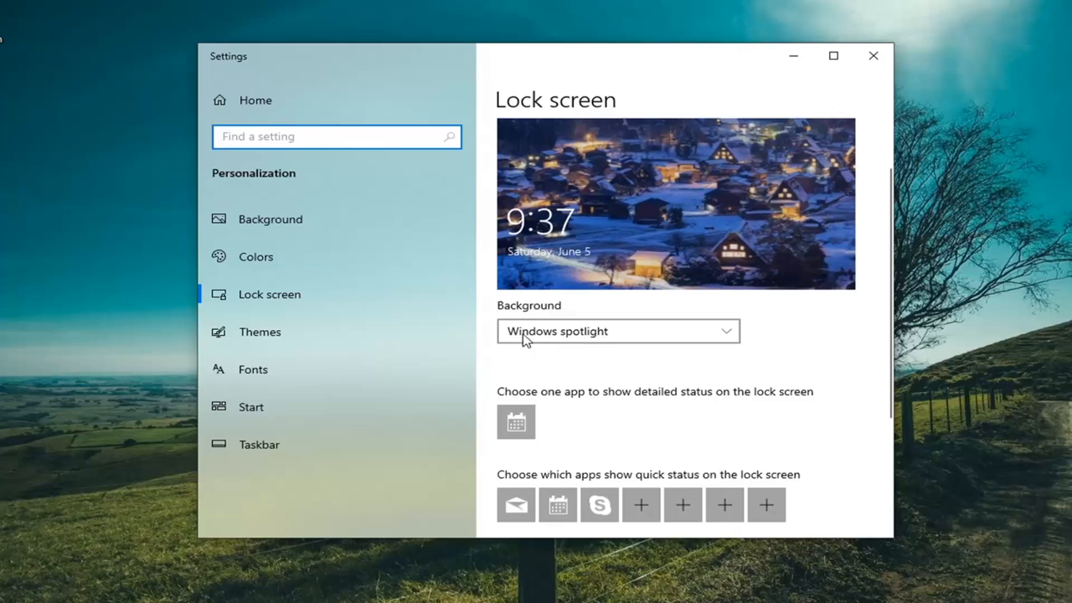
pyautogui.click(616, 332)
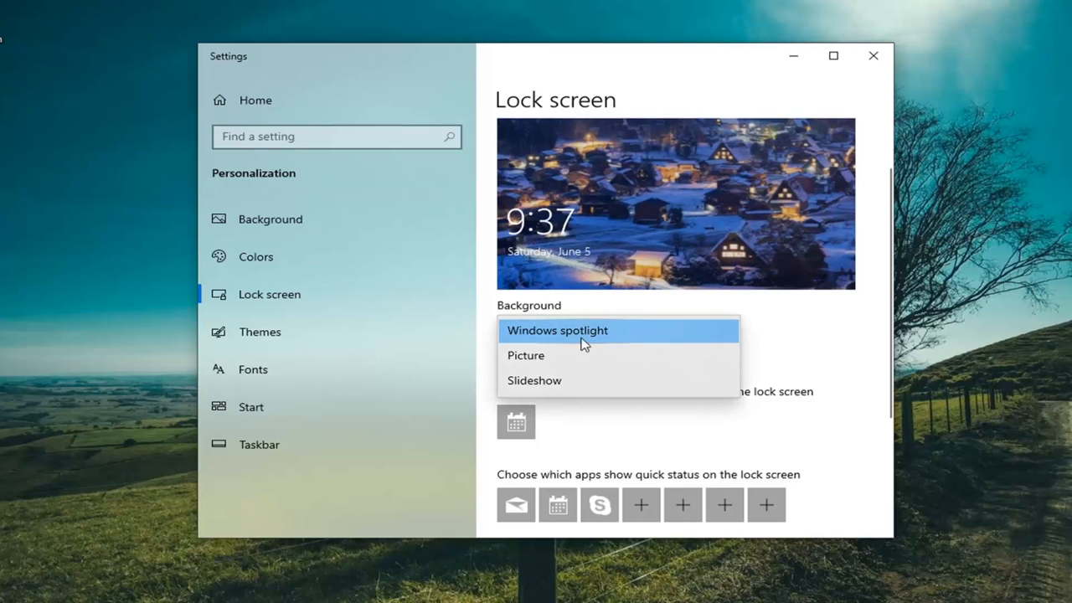
pyautogui.moveTo(492, 303)
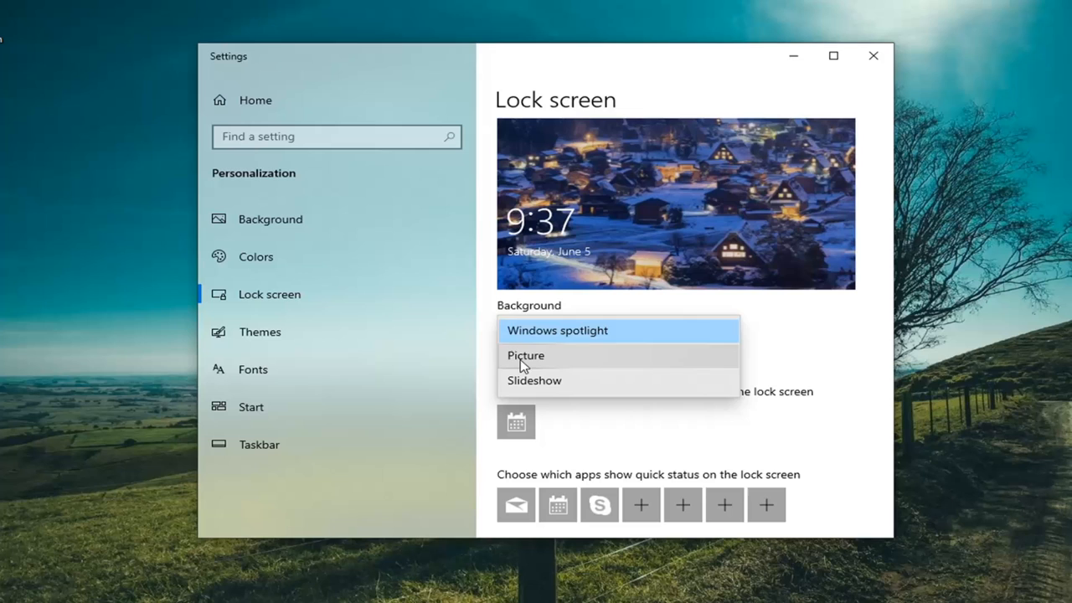
# Step: Set the lock screen background to Picture and reveal the Choose your picture thumbnails
pyautogui.click(526, 355)
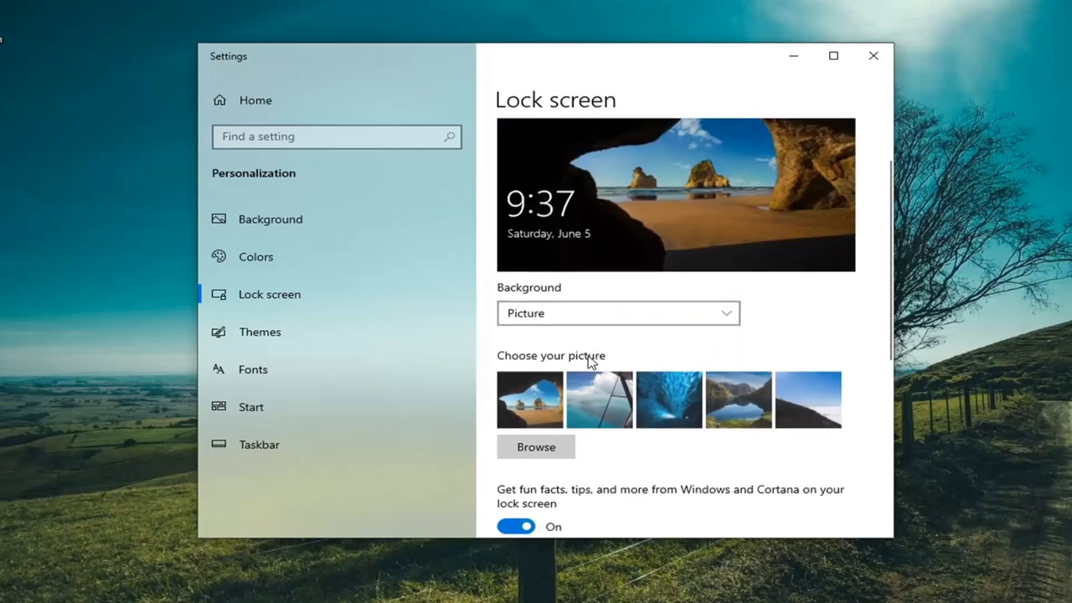
pyautogui.scroll(-3)
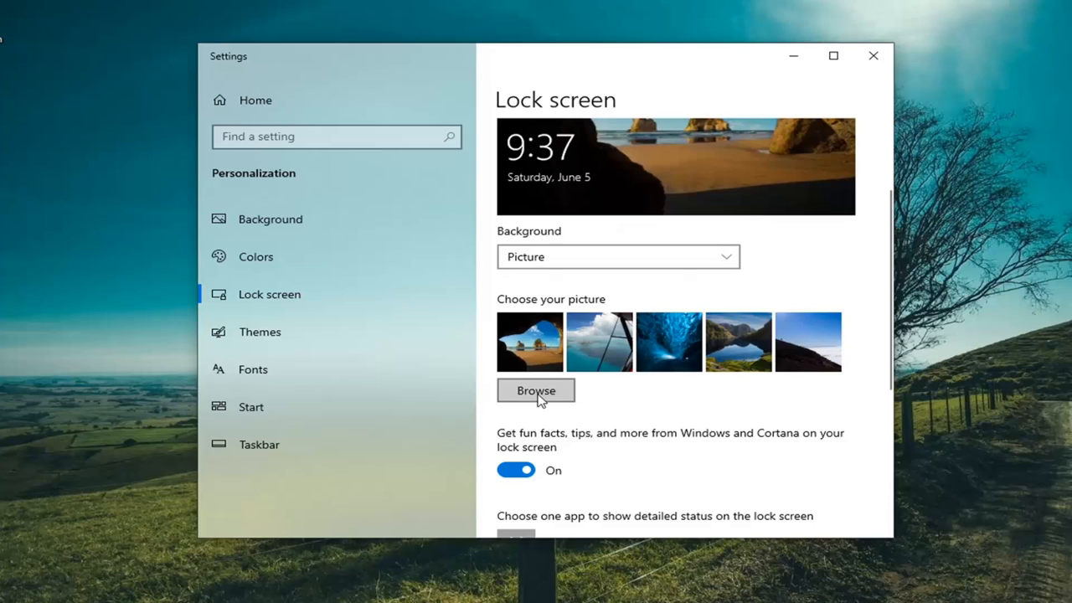
pyautogui.moveTo(520, 402)
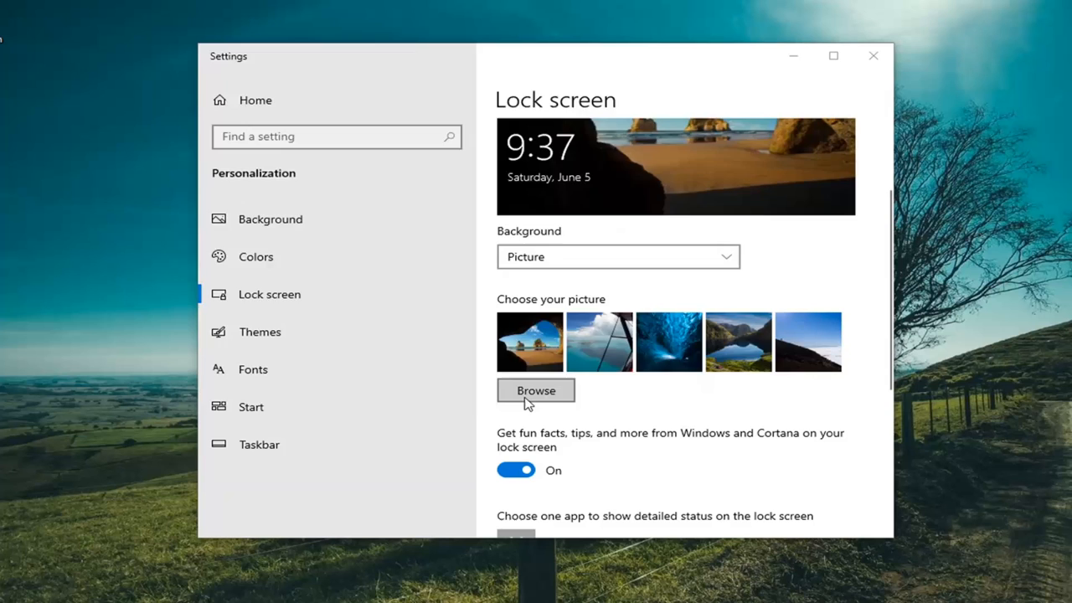
# Step: Browse for a picture, cancel without choosing, and close Settings keeping the default picture
pyautogui.click(536, 391)
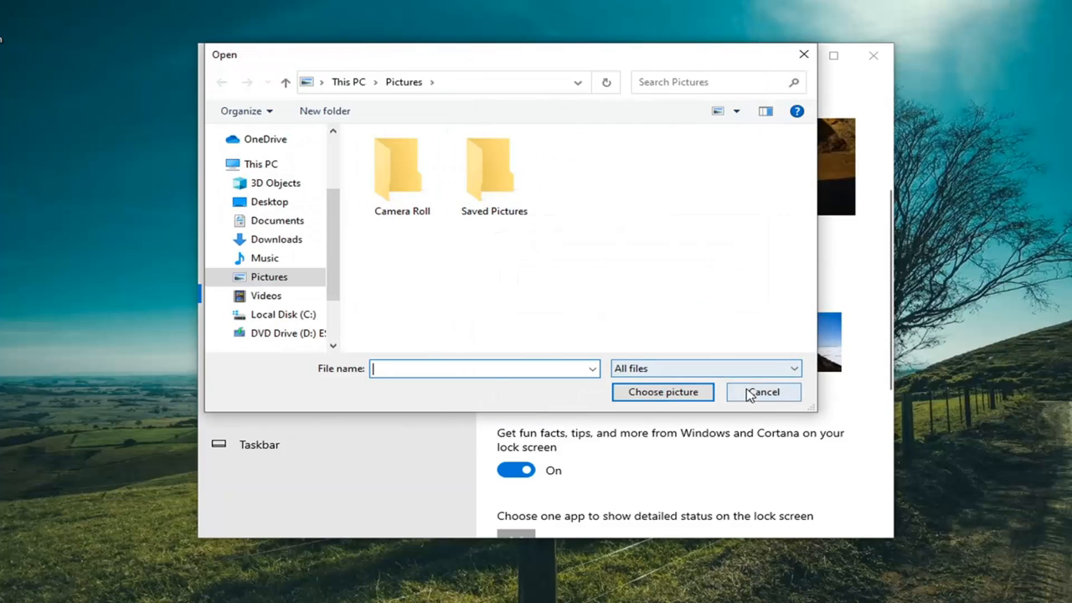
pyautogui.click(762, 393)
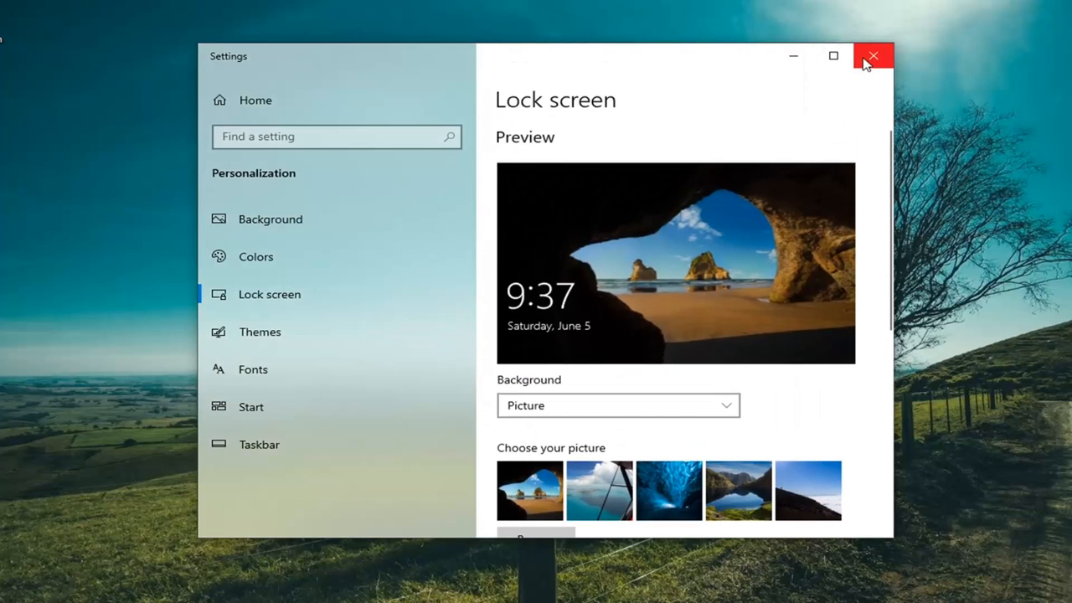
pyautogui.click(873, 55)
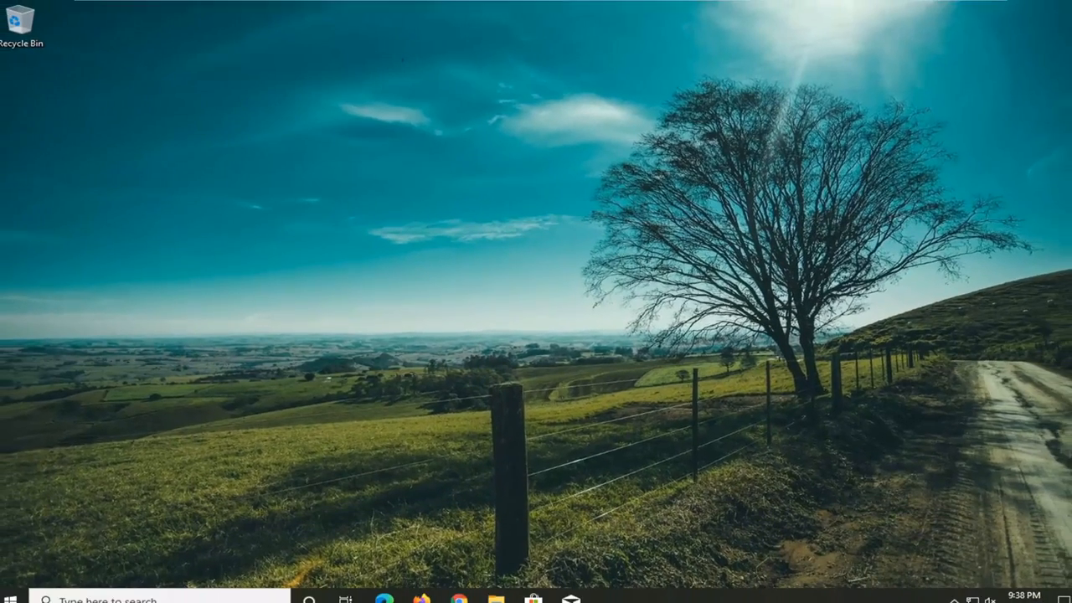